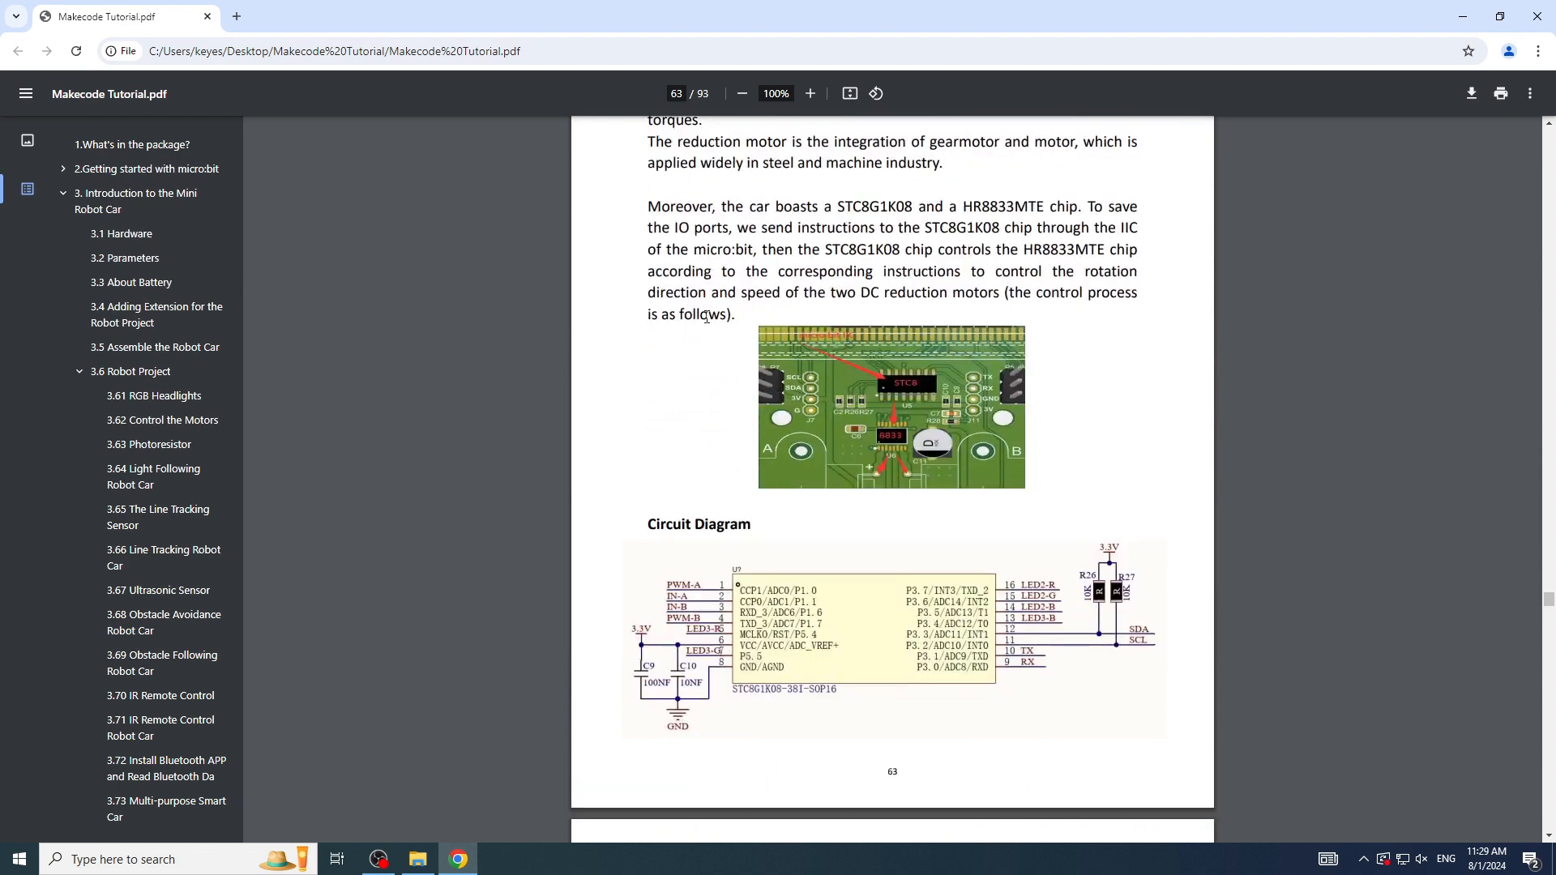
Step: Scroll the tutorial PDF down to page 64's 3.62 Control the Motors steps
scroll(down, 3)
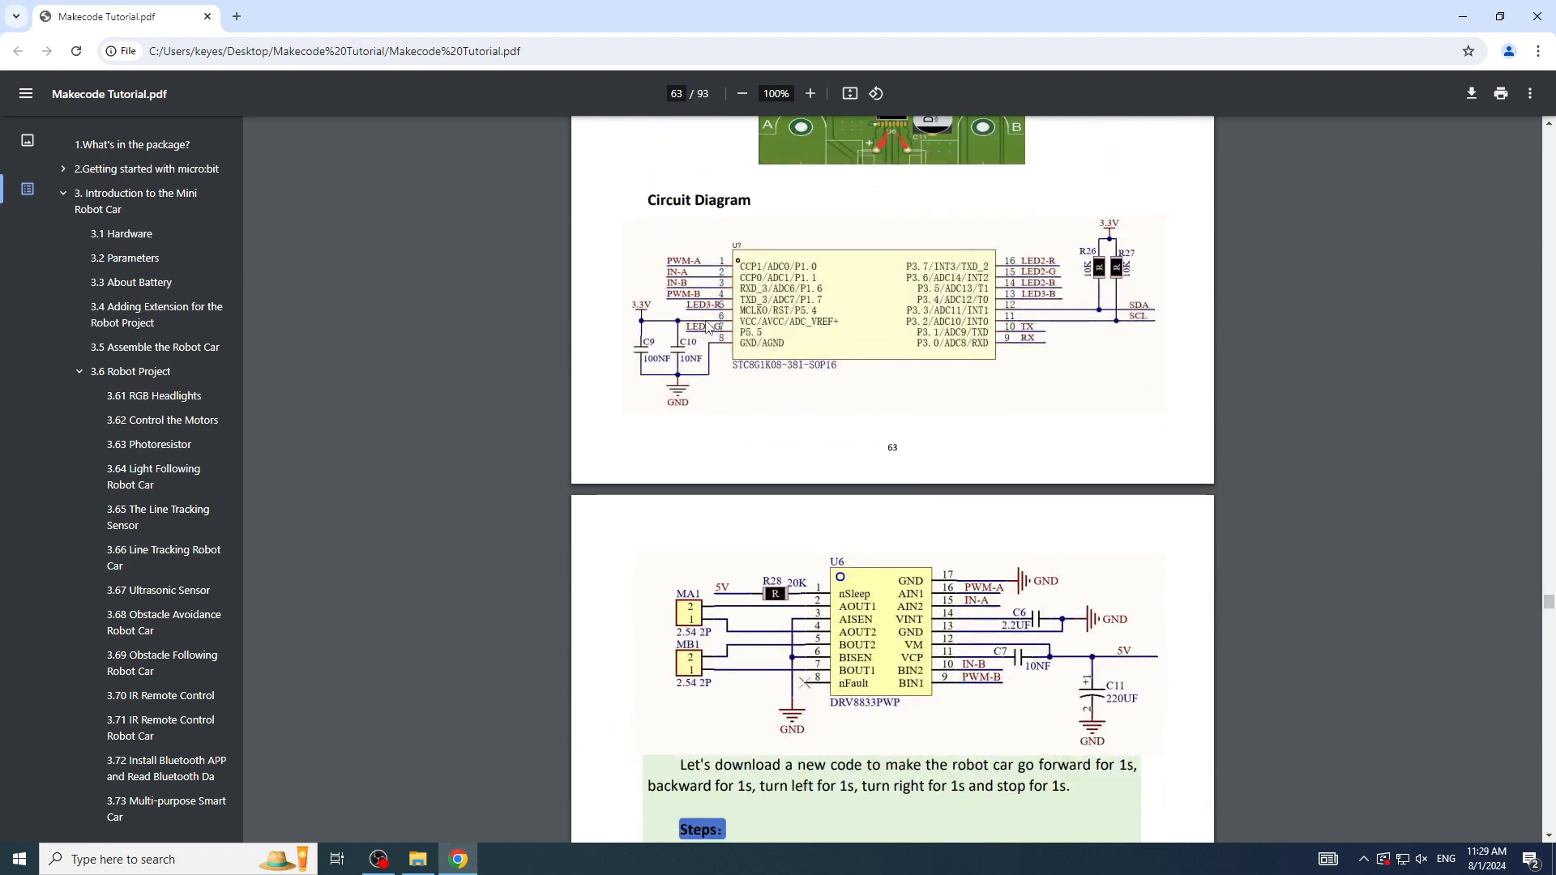
scroll(down, 3)
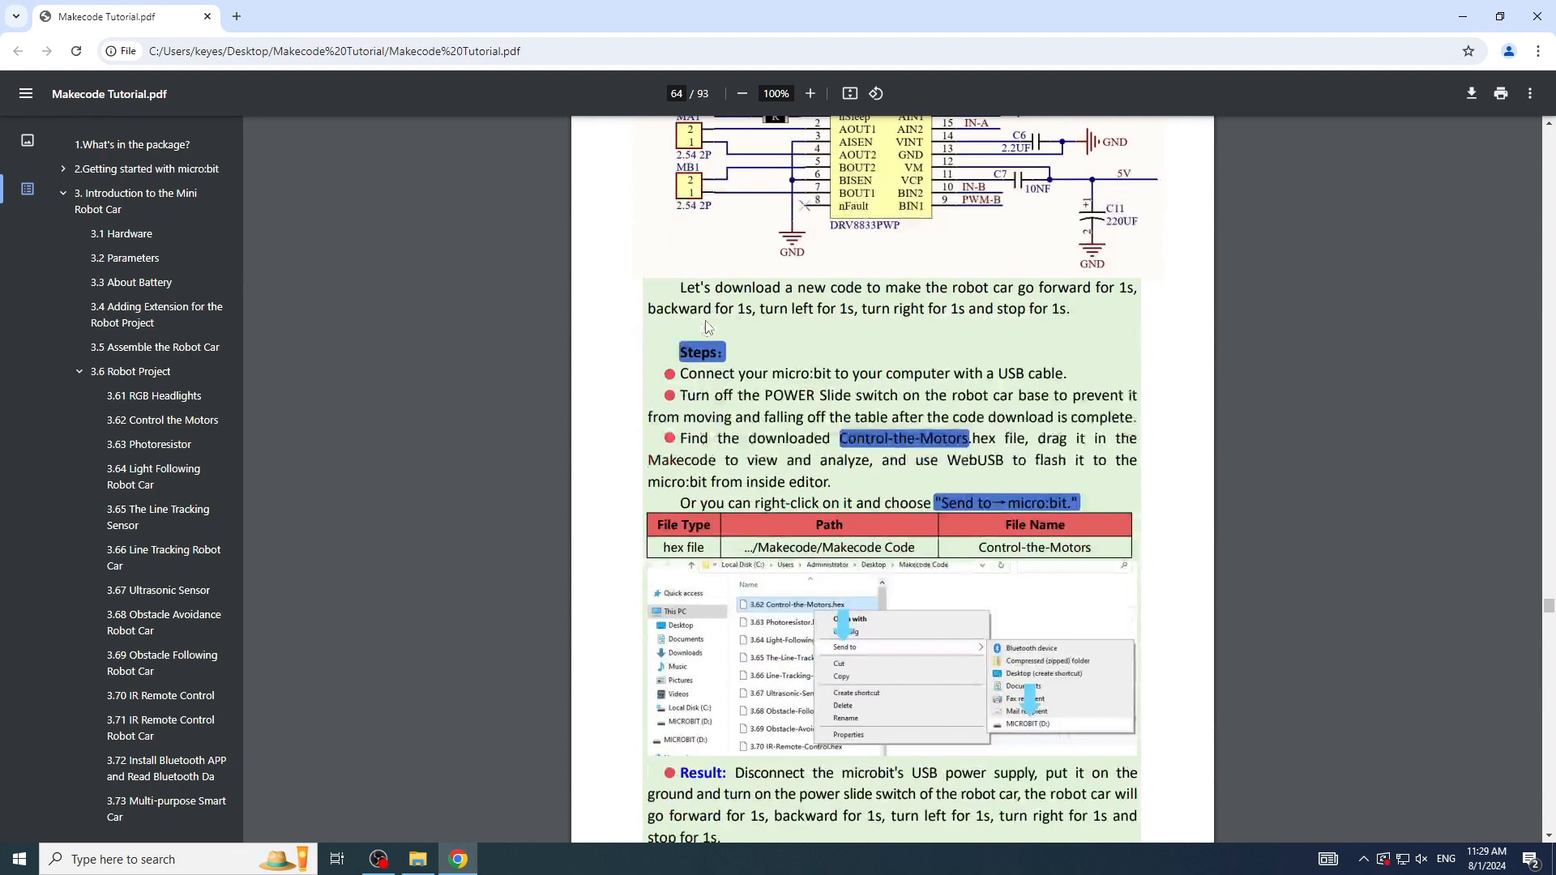
scroll(down, 3)
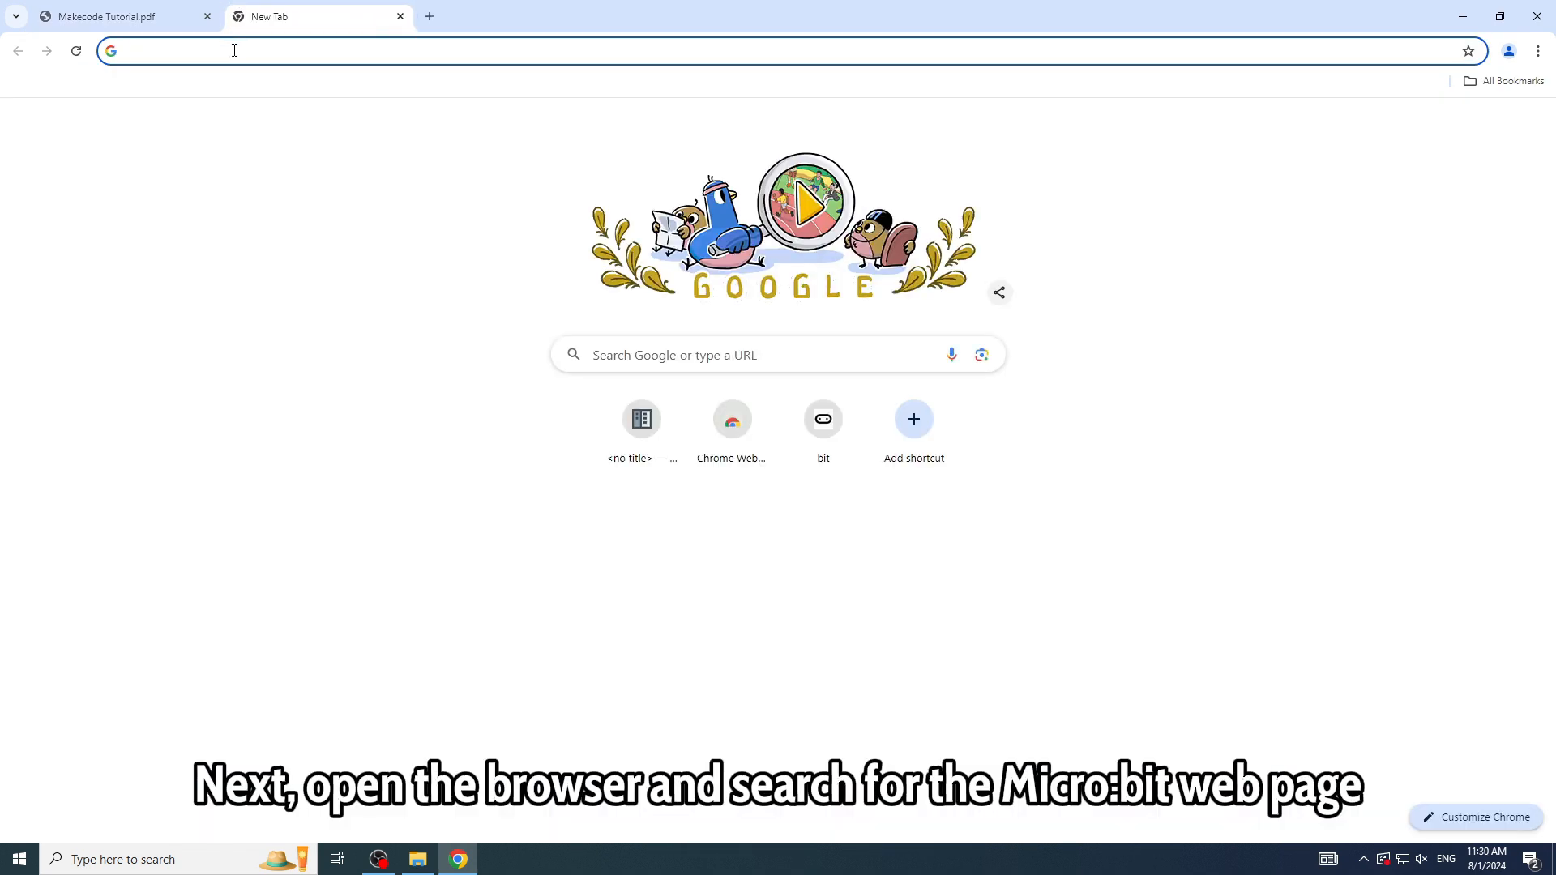
Step: Navigate the new tab to makecode.microbit.org to reach the MakeCode home page
text(makecode.microbit.org)
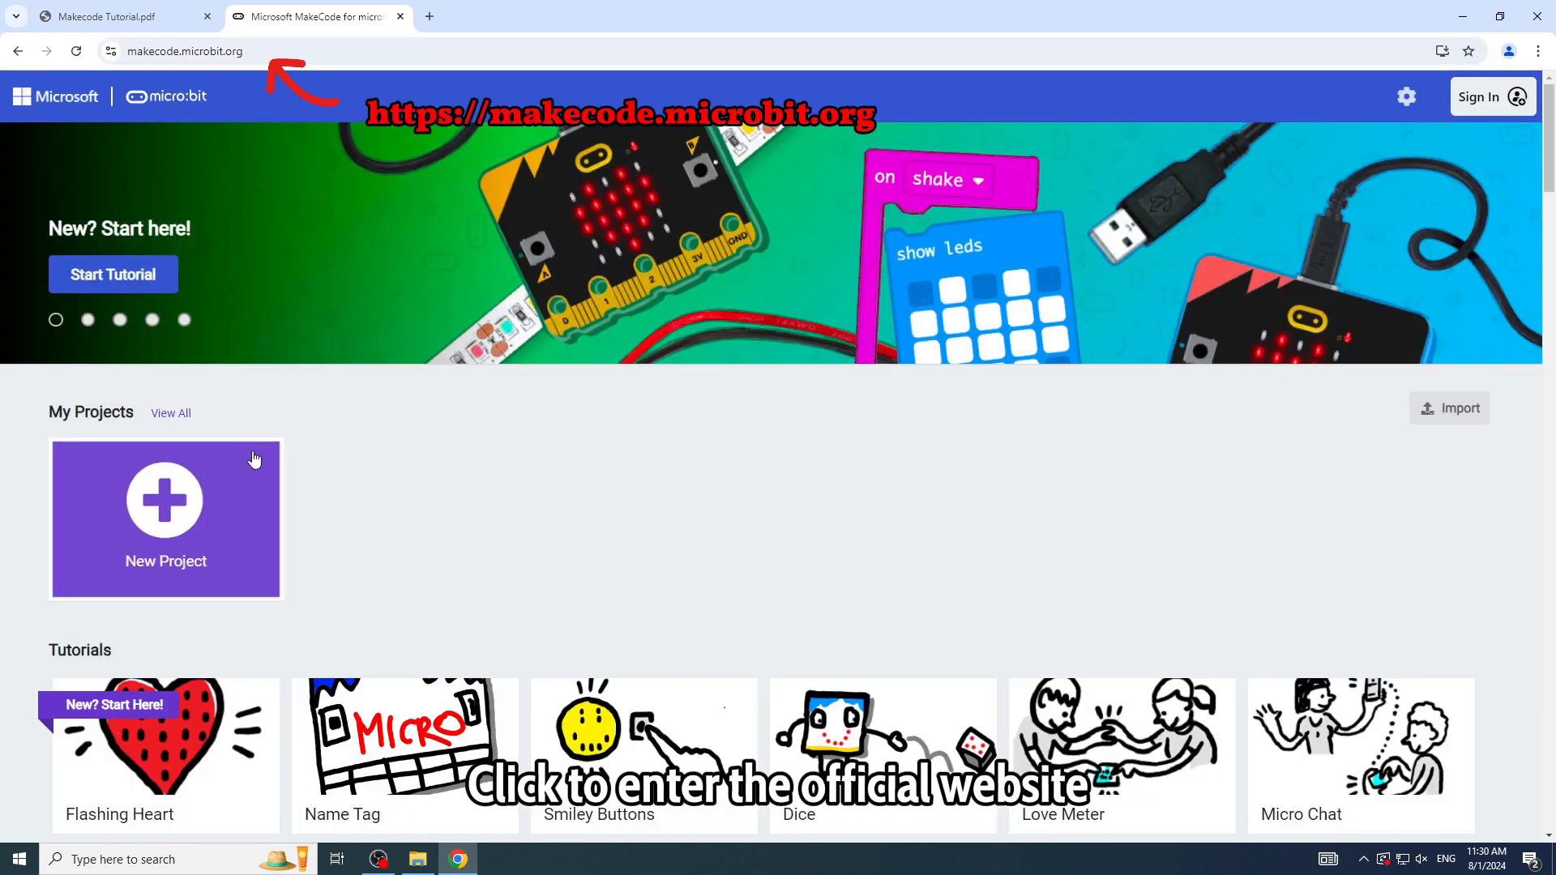
click(1501, 16)
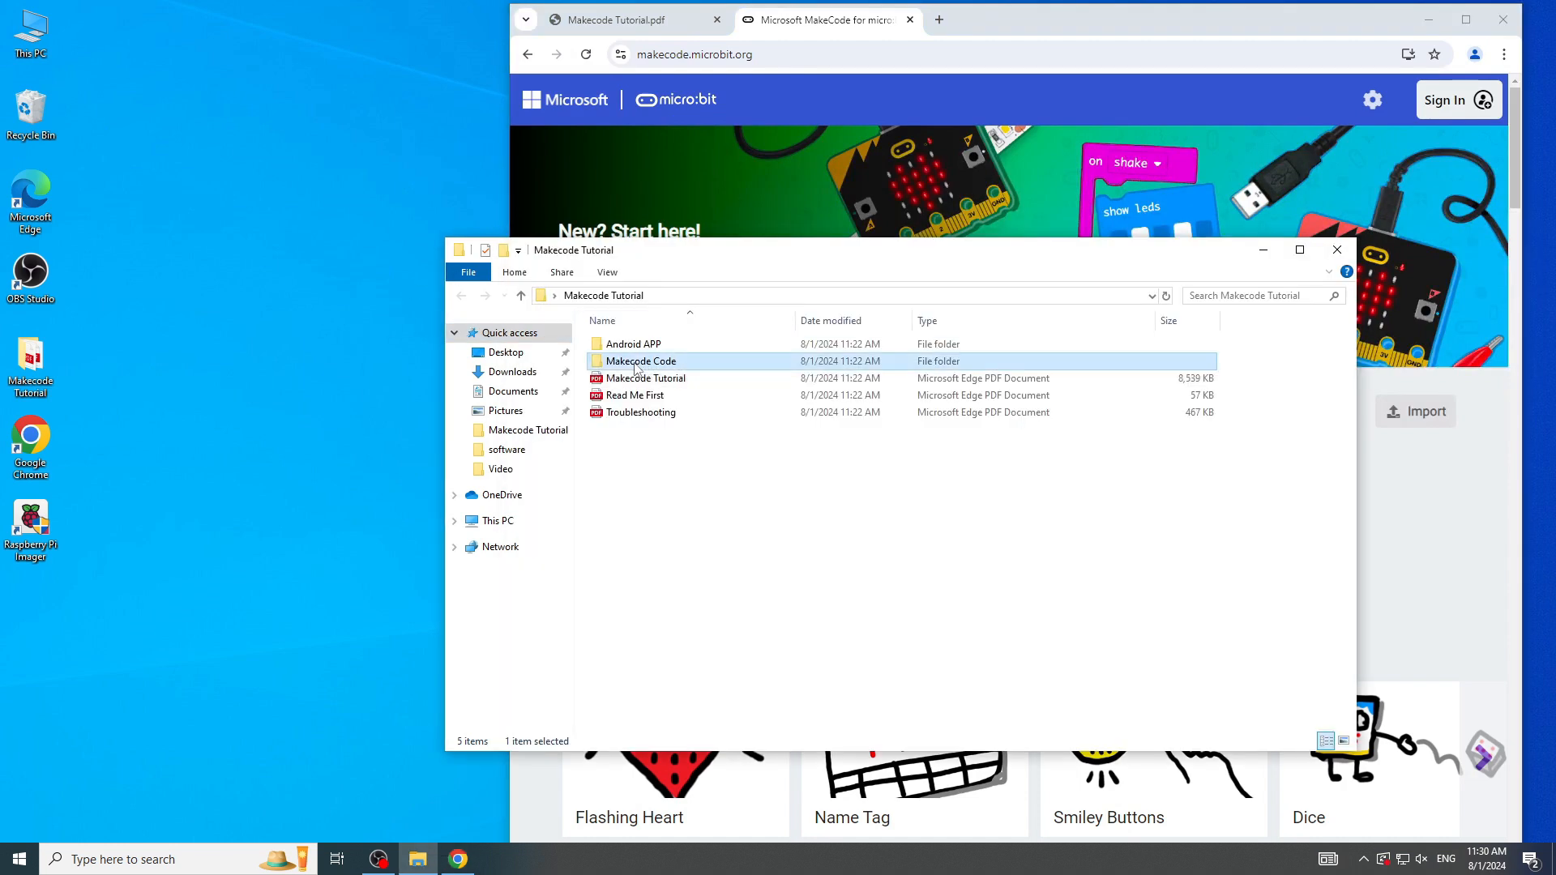
Step: Select 3.62 Control-the-Motors.hex inside the Makecode Code folder
double_click(641, 360)
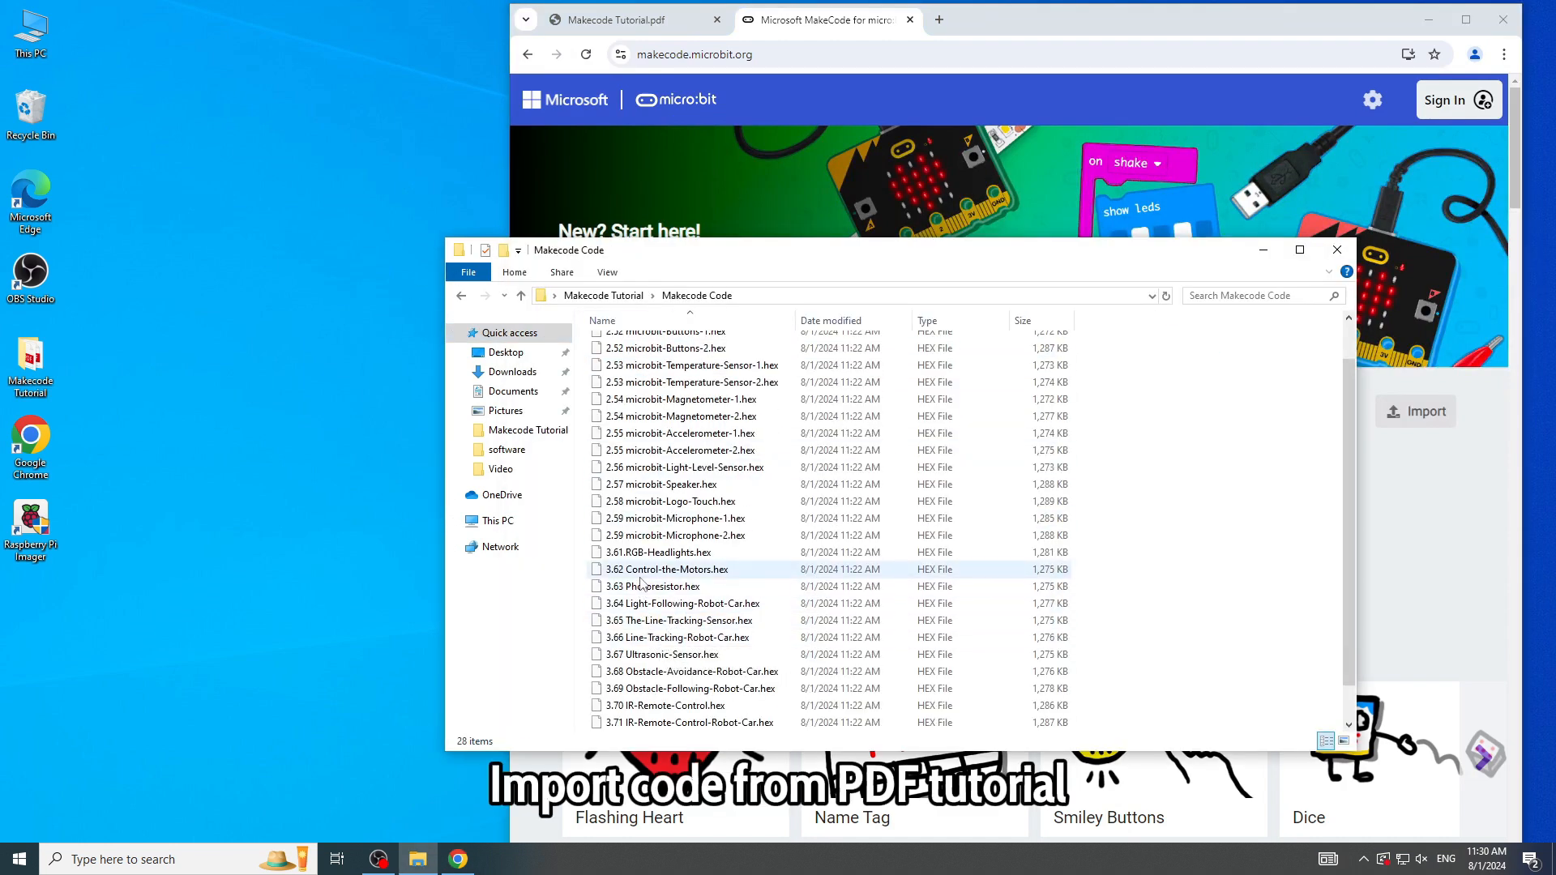
click(669, 569)
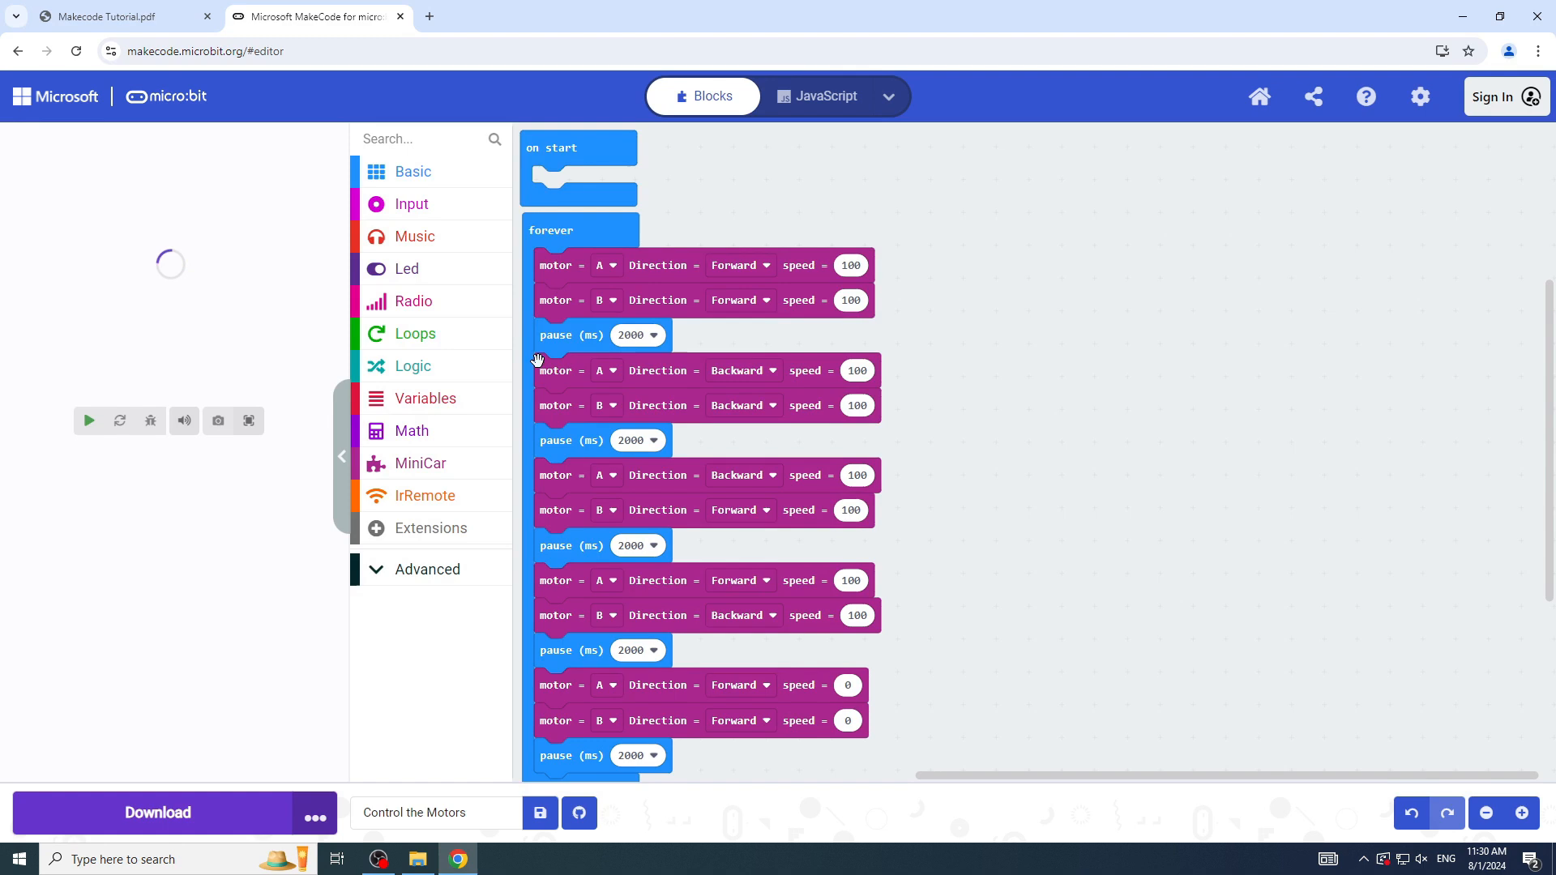
Step: Import the hex into MakeCode and pair the micro:bit with the browser via WebUSB
click(88, 422)
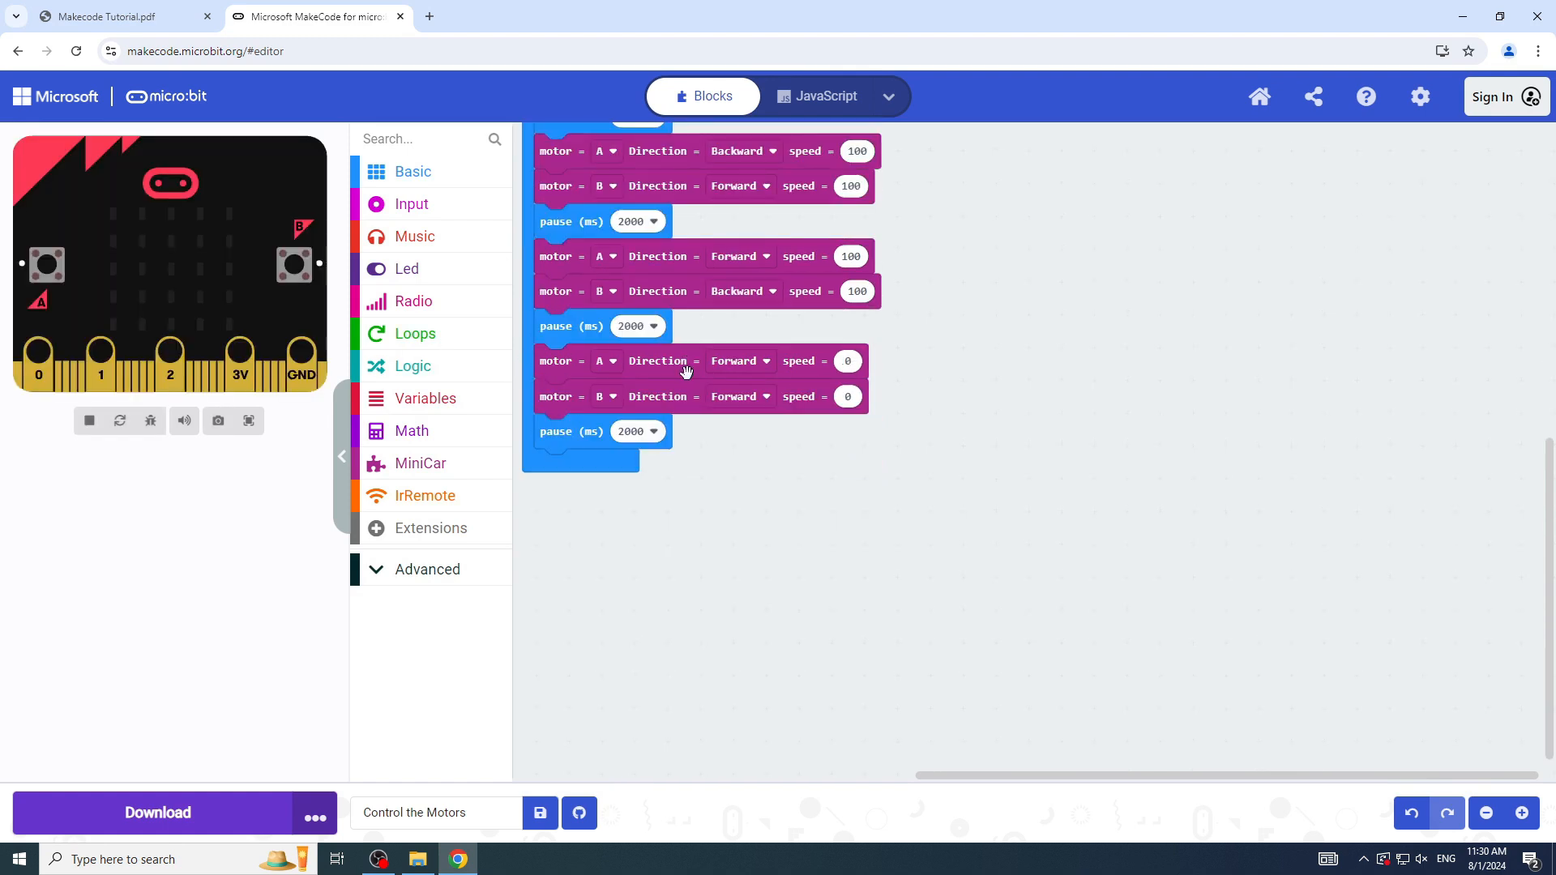
scroll(up, 3)
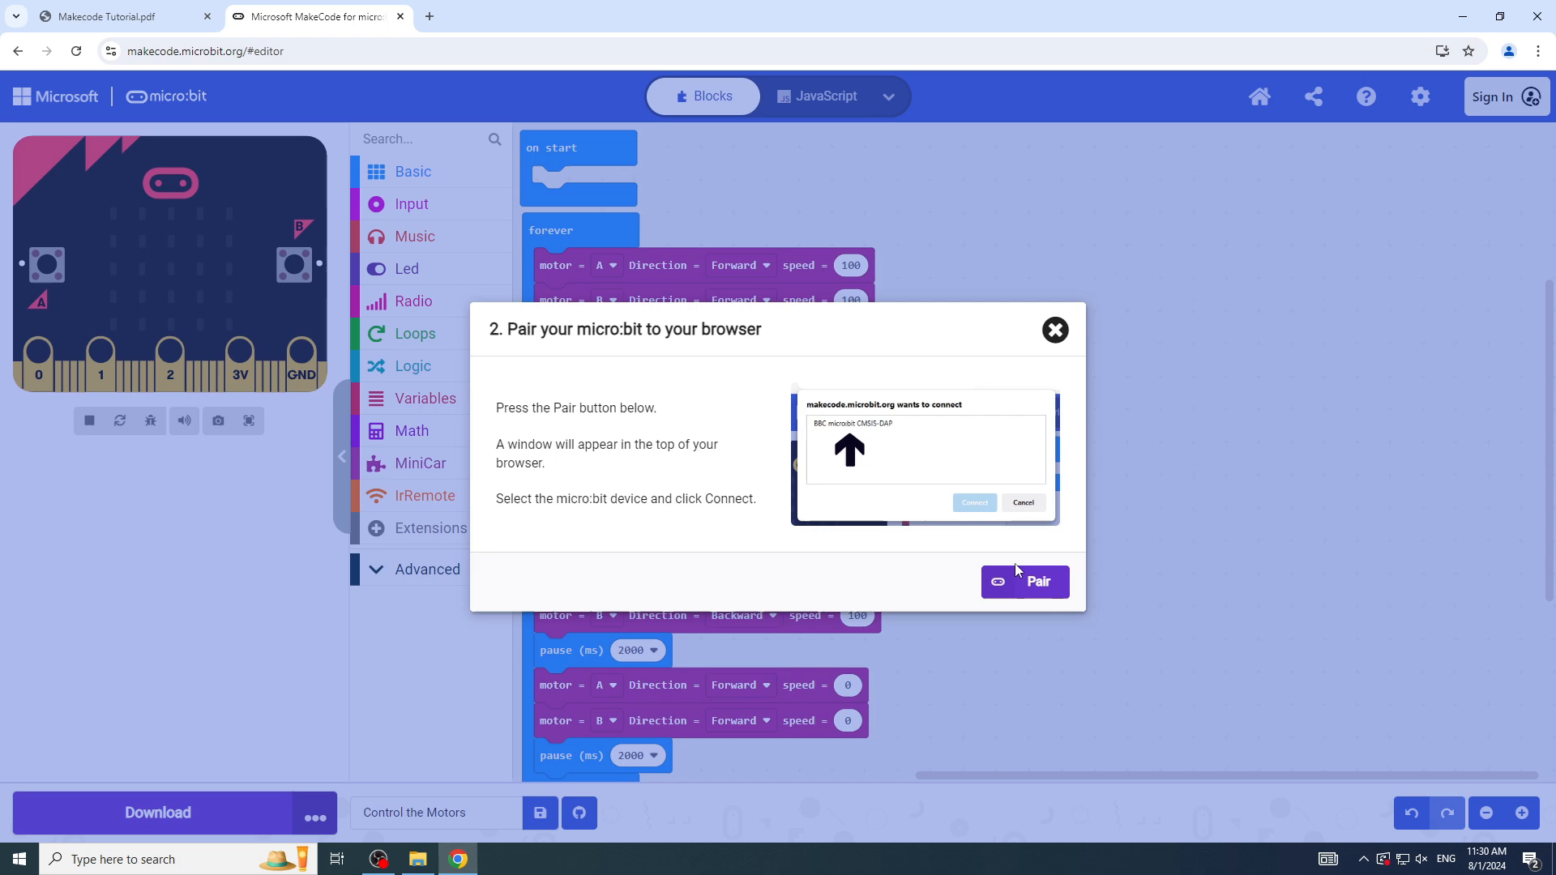
click(1025, 582)
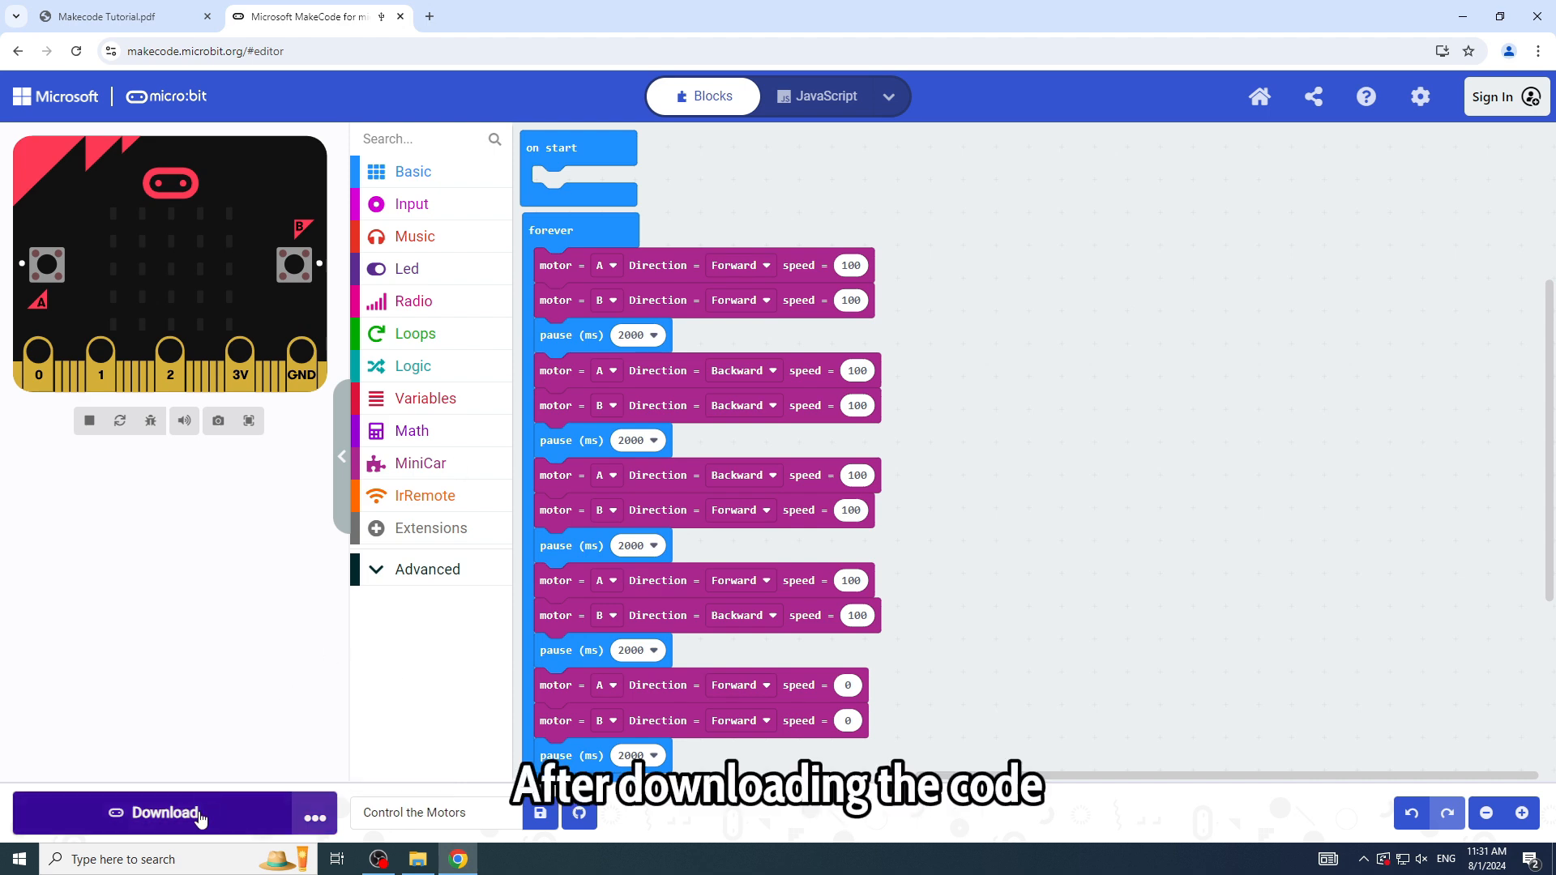
Step: Download the Control the Motors program to the paired micro:bit
click(159, 813)
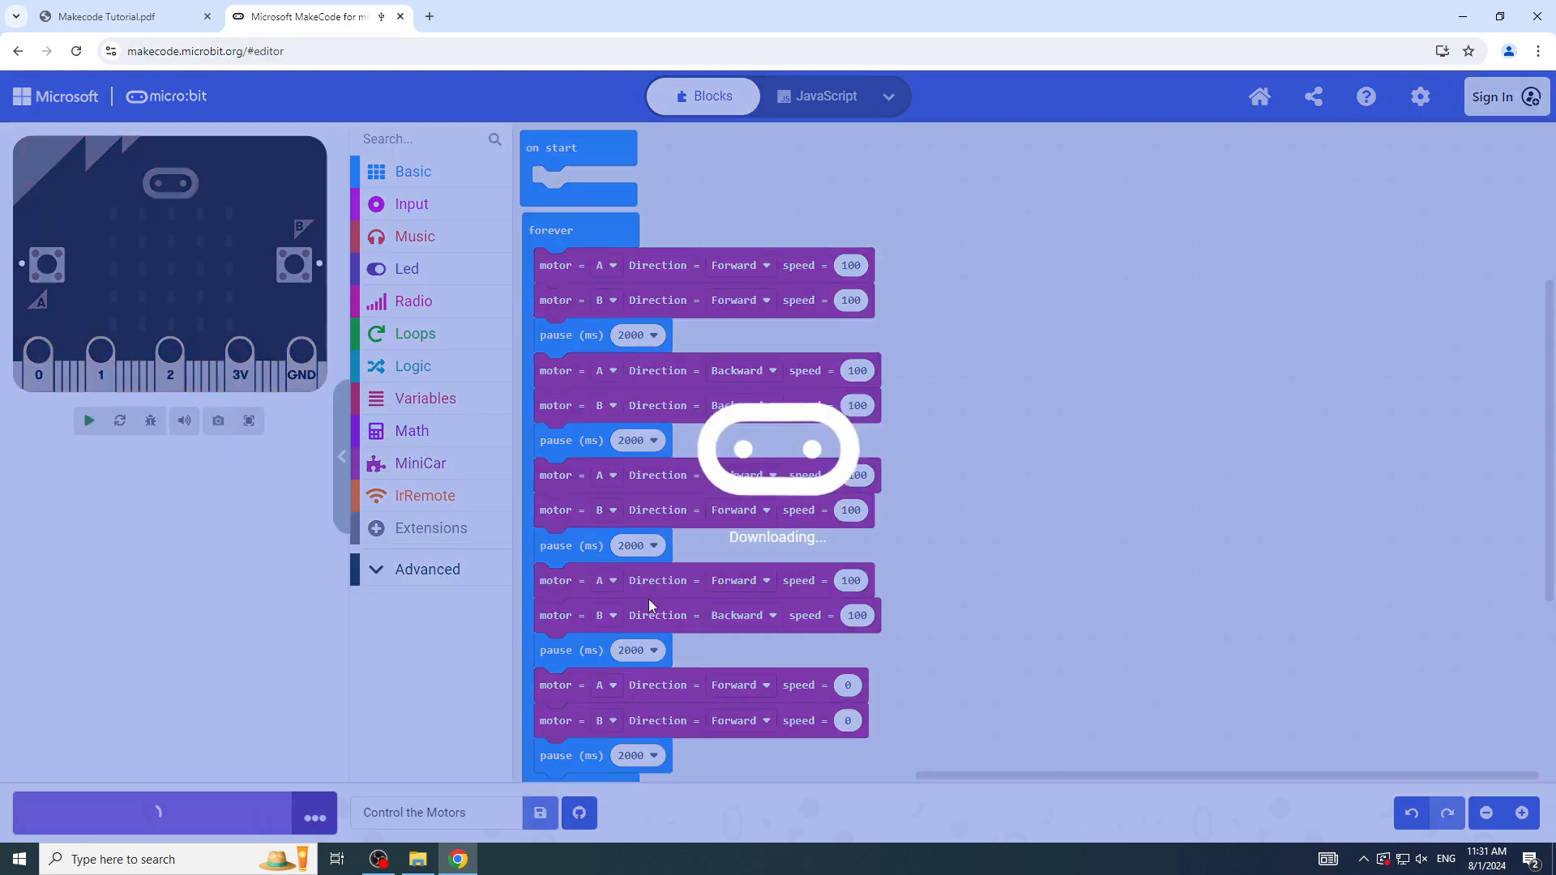